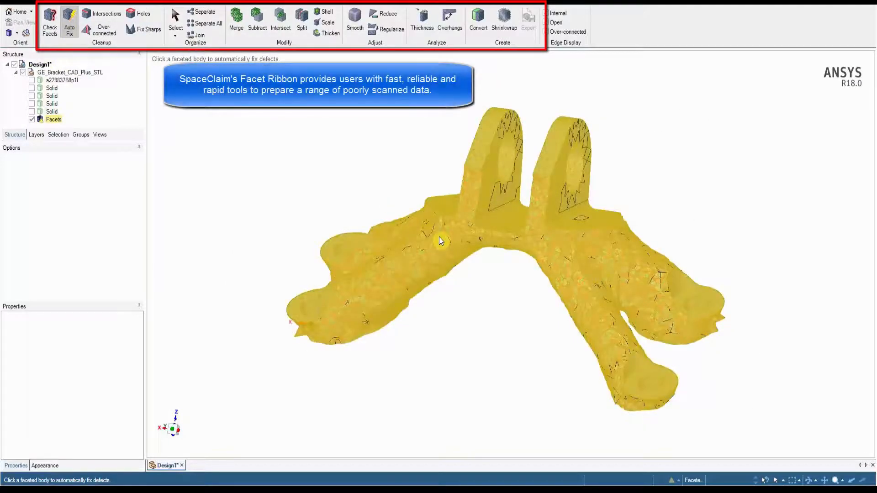
# Auto-fix the scanned bracket facets and merge the four bolt-hole solids into the facet body
pyautogui.click(70, 20)
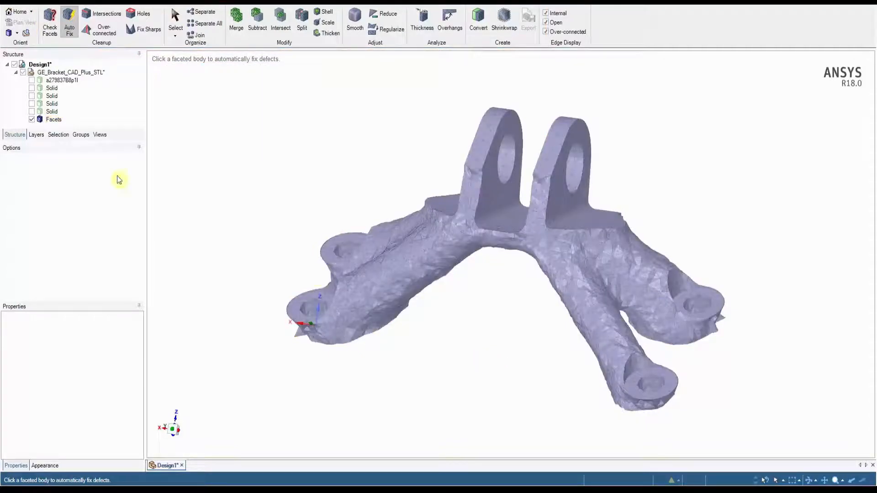
pyautogui.click(32, 96)
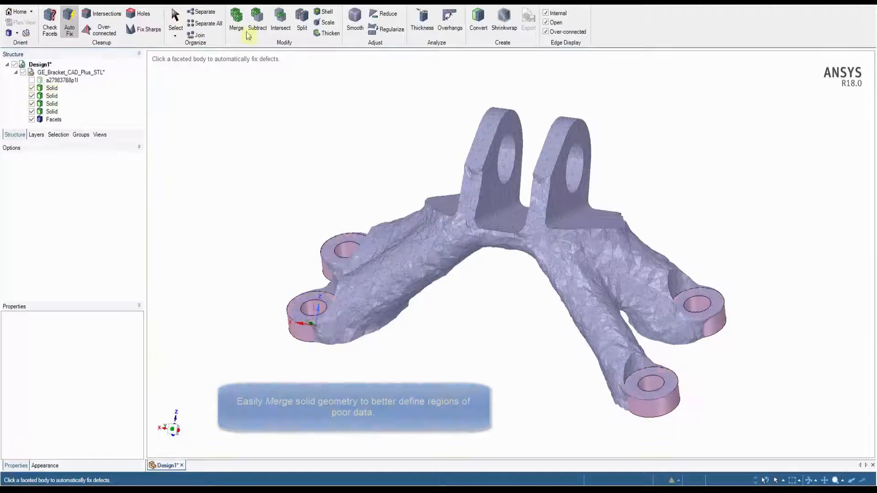
pyautogui.click(236, 20)
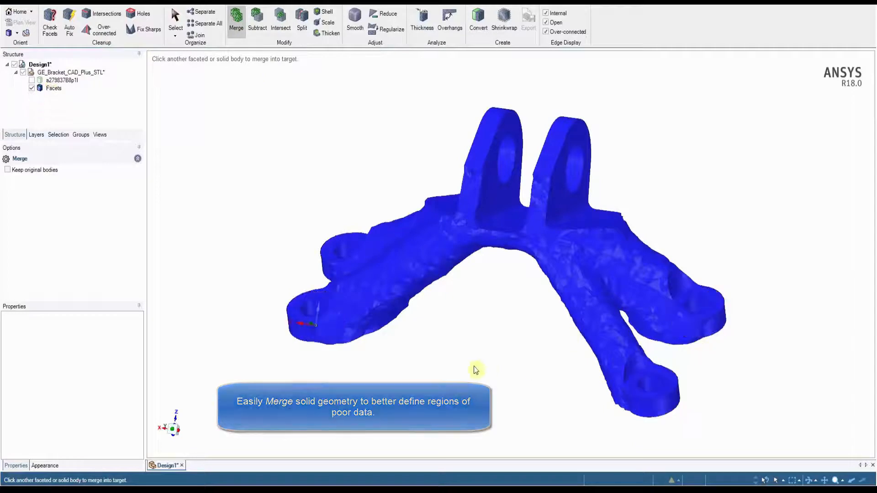
pyautogui.click(175, 18)
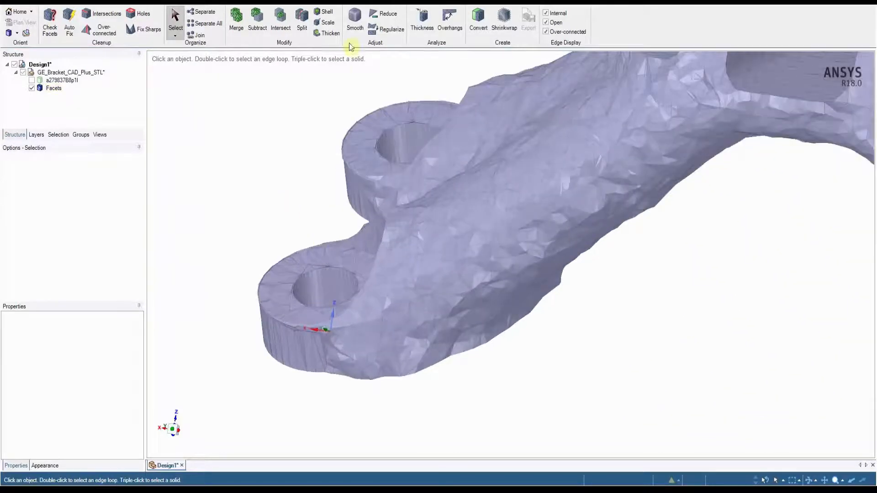
pyautogui.click(504, 19)
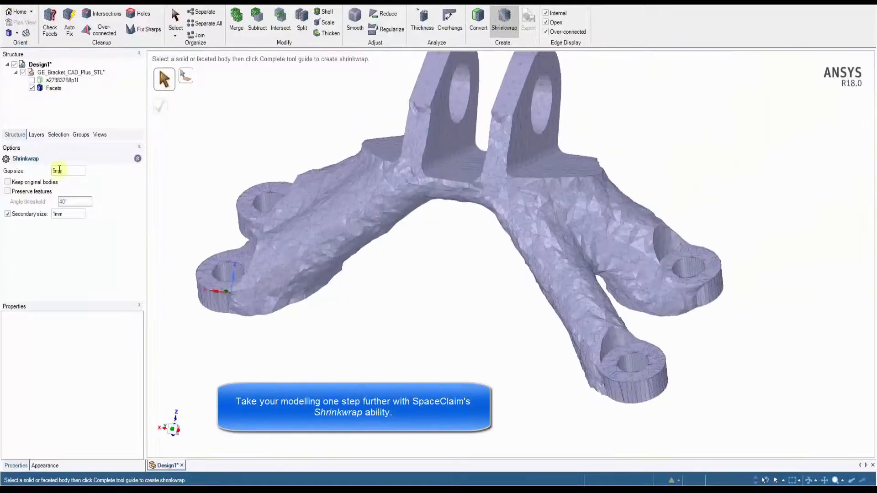
# Shrinkwrap the bracket facets with a 5 mm gap, fitting tightly around the bolt and lug holes
pyautogui.click(309, 231)
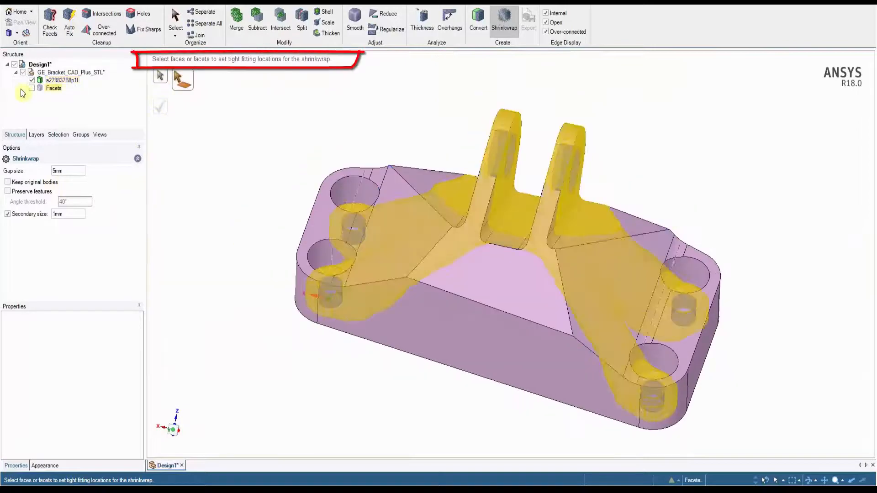
pyautogui.click(32, 80)
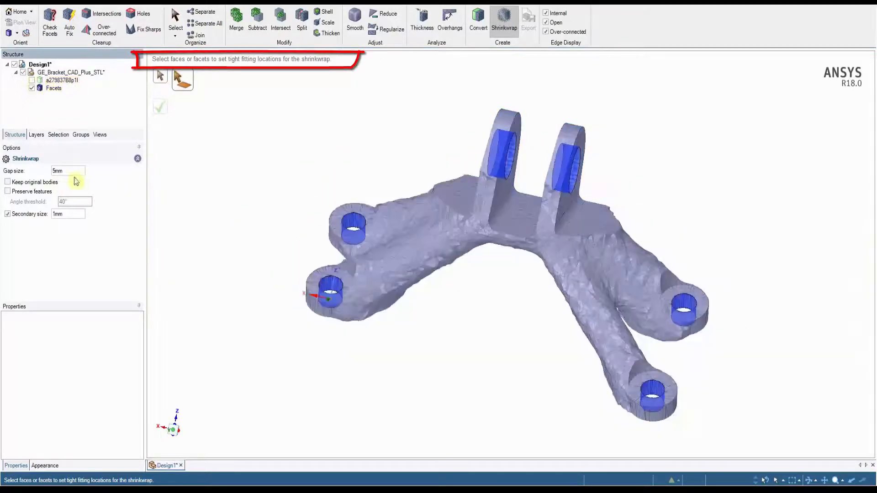
pyautogui.click(452, 254)
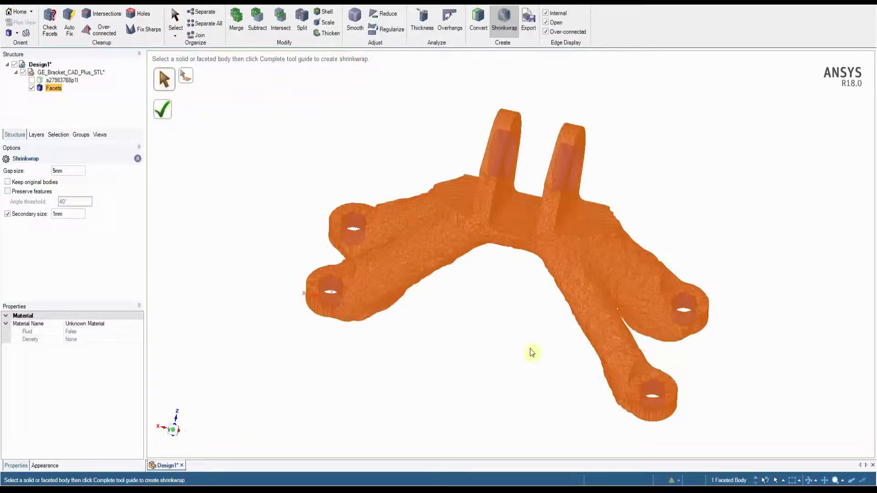
pyautogui.click(162, 109)
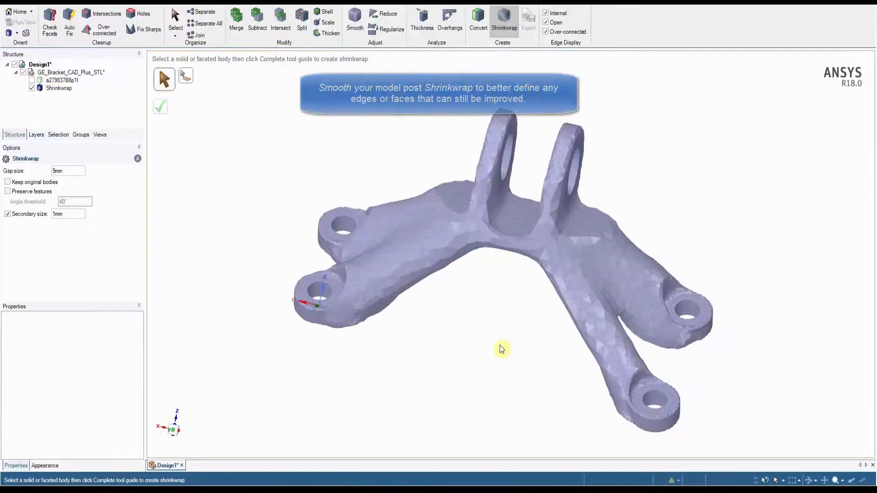
# Smooth the Shrinkwrap body using a 150° angle threshold and the Approximate smooth type
pyautogui.moveTo(500, 349); pyautogui.dragTo(470, 313)
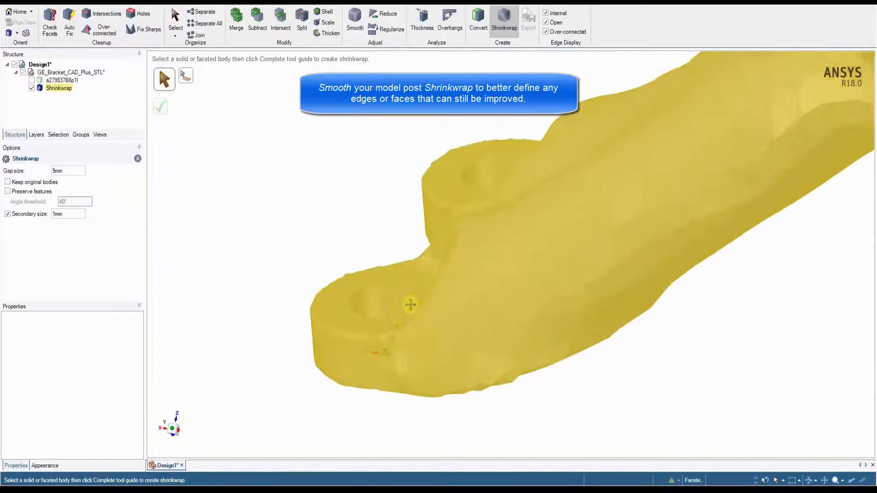
pyautogui.click(354, 17)
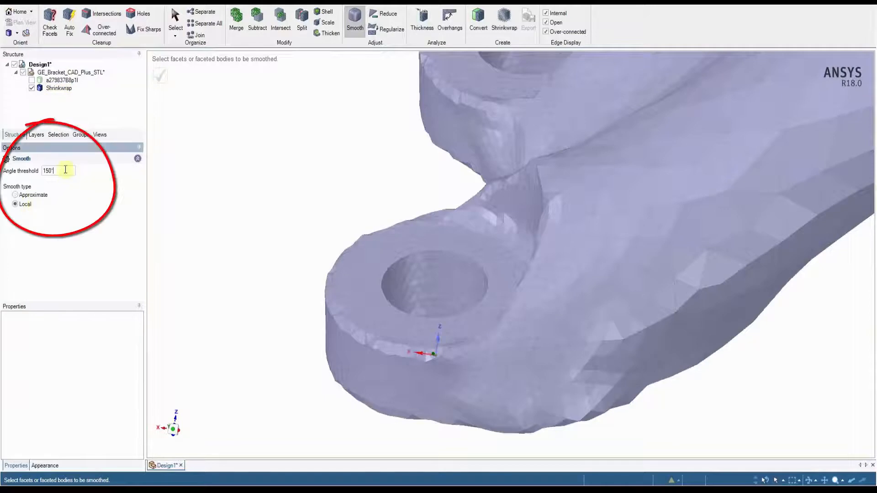
pyautogui.click(359, 304)
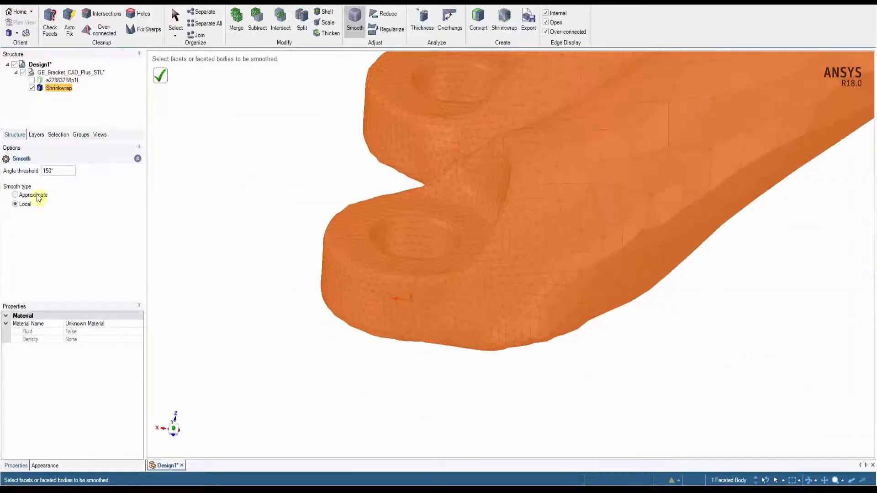
pyautogui.click(15, 194)
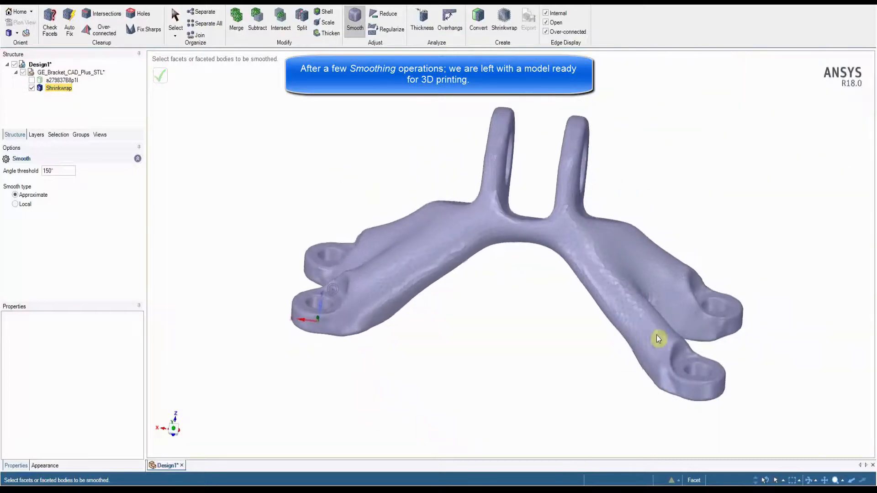
pyautogui.moveTo(658, 338); pyautogui.dragTo(533, 362)
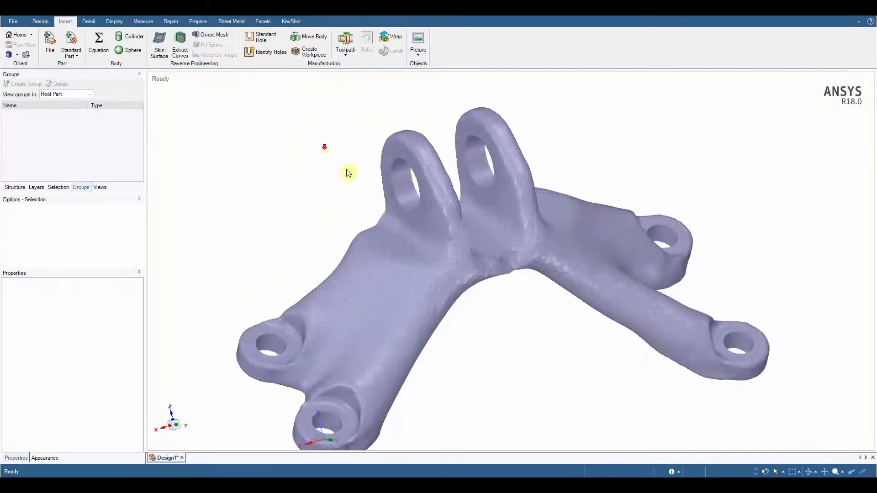
# Insert solid cylinders into the bracket's bolt holes and orbit to check the lower pair
pyautogui.click(417, 193)
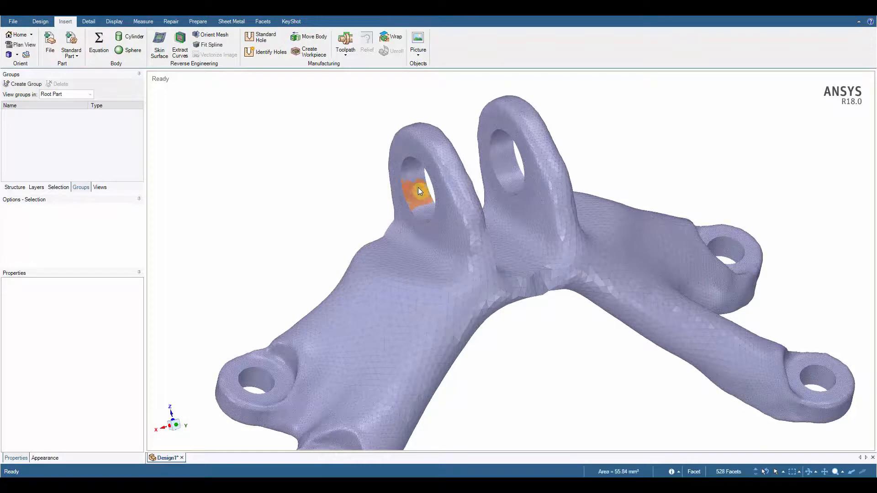
pyautogui.click(133, 37)
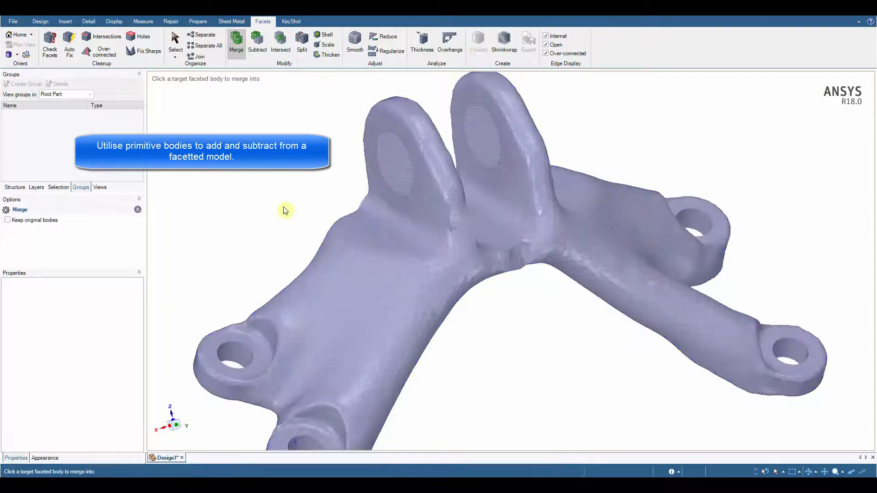
pyautogui.click(65, 22)
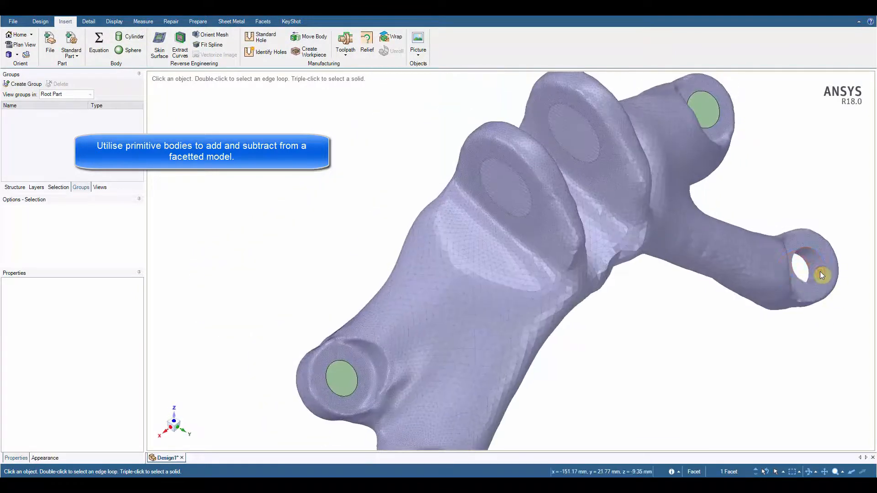
pyautogui.moveTo(821, 275); pyautogui.dragTo(638, 257)
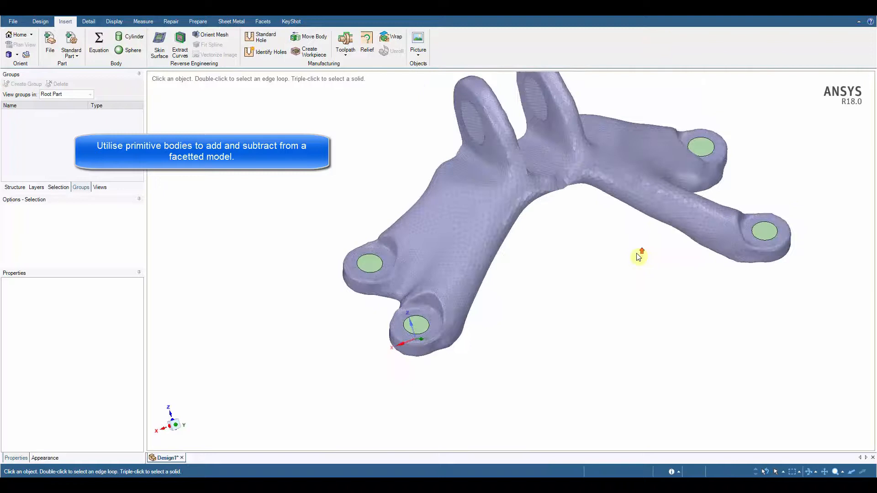
pyautogui.moveTo(639, 257); pyautogui.dragTo(610, 306)
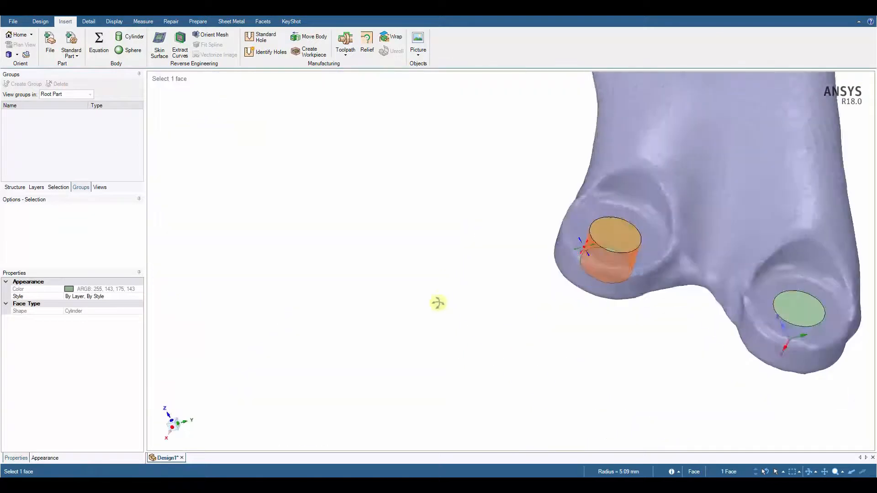
# Select both lower bolt-hole cylinders and edit their 5.09 mm radius with Pull
pyautogui.click(798, 310)
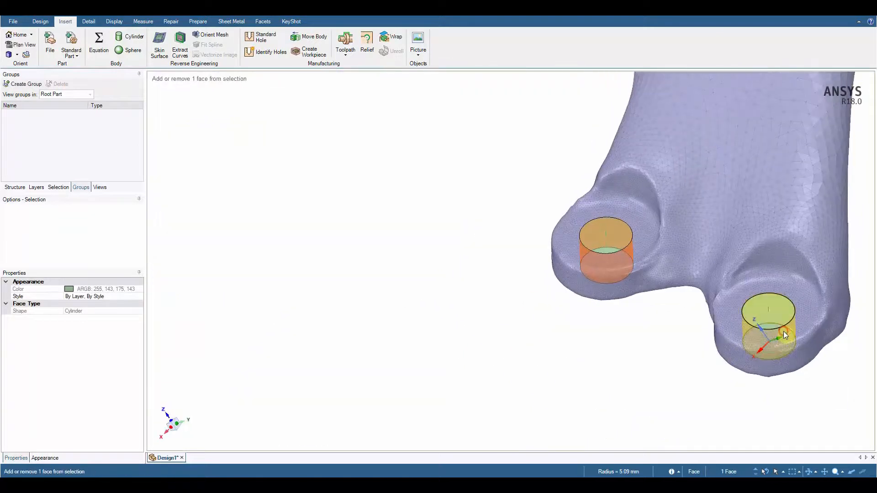
pyautogui.click(39, 21)
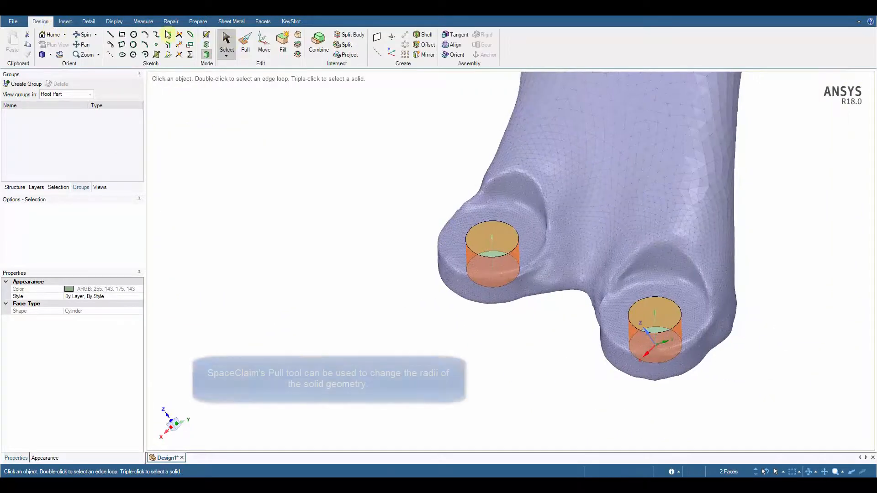
pyautogui.click(245, 41)
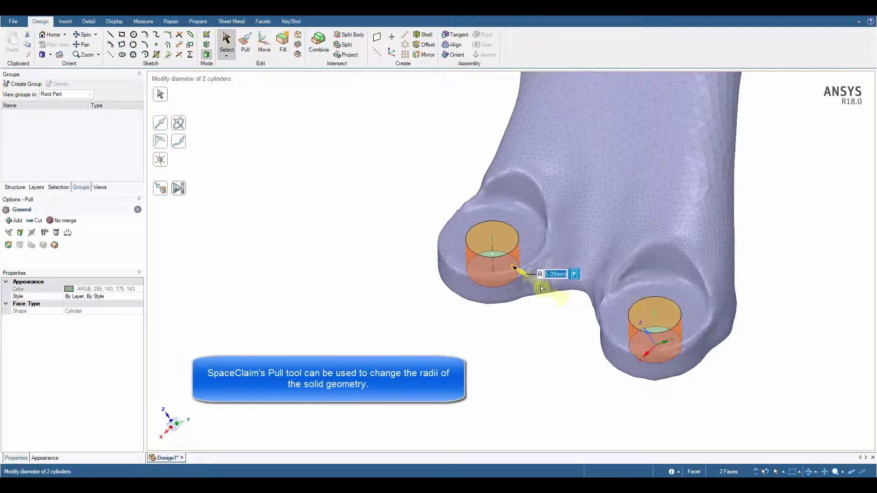
pyautogui.click(244, 42)
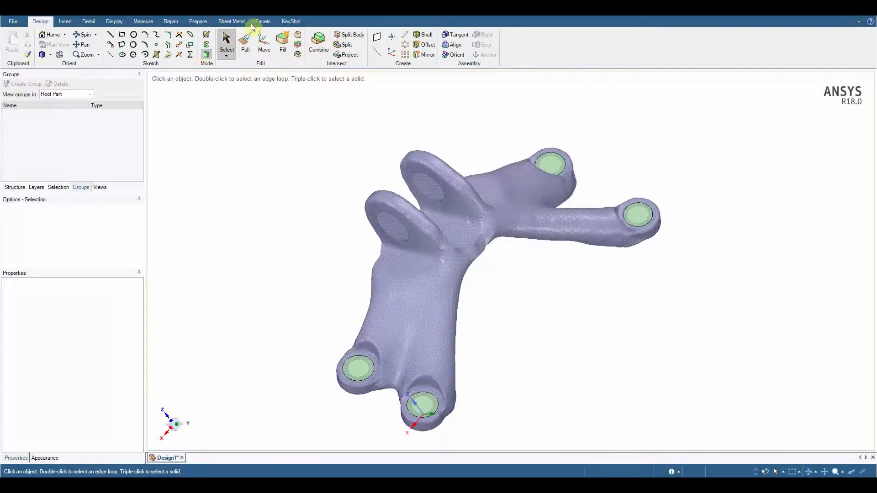
# Sketch the pin cross-section on the lug face and pull it through both upright lugs
pyautogui.click(262, 22)
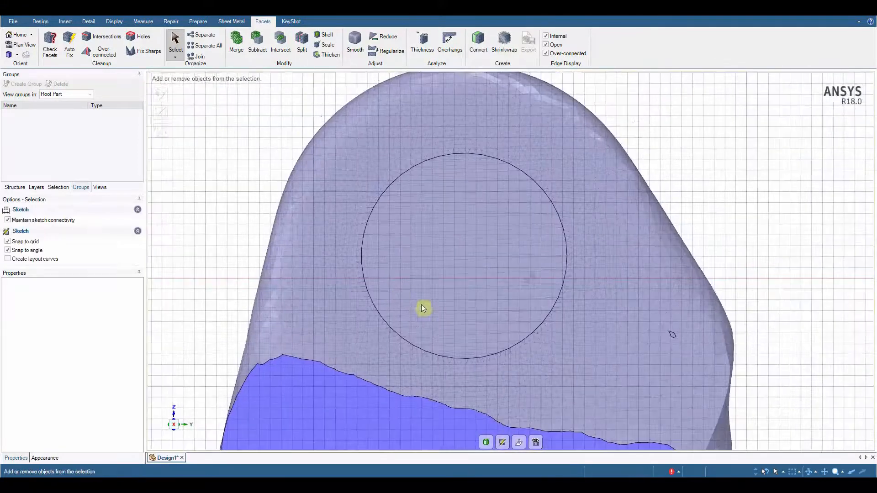
pyautogui.click(40, 22)
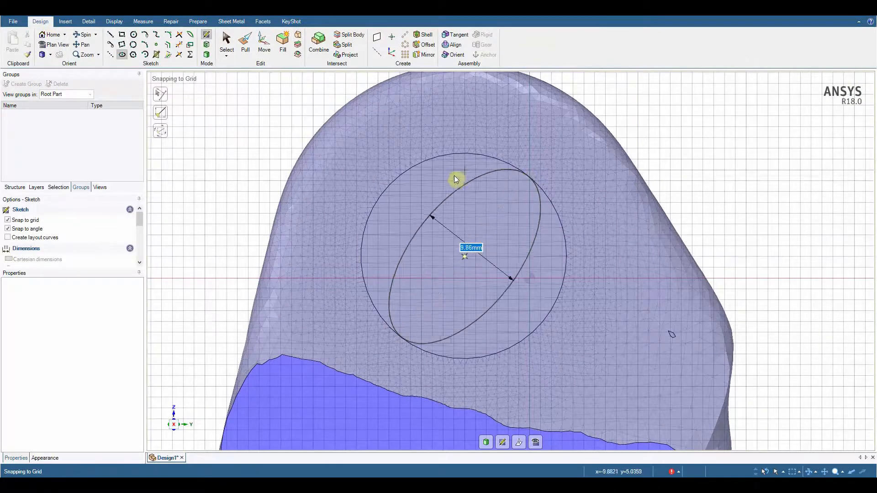
pyautogui.click(227, 42)
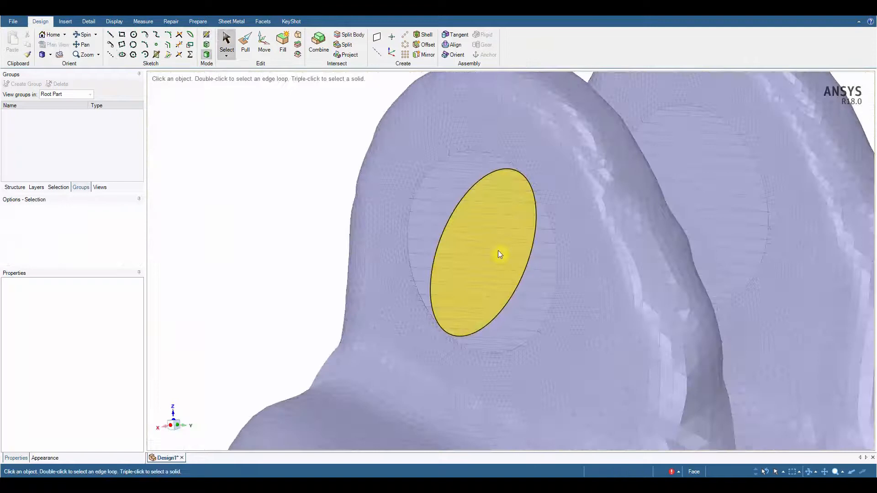
pyautogui.click(244, 39)
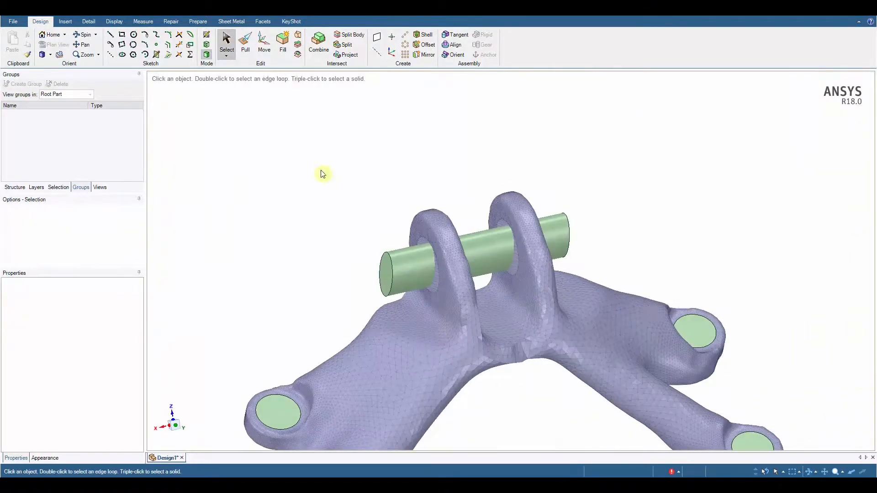
pyautogui.click(262, 22)
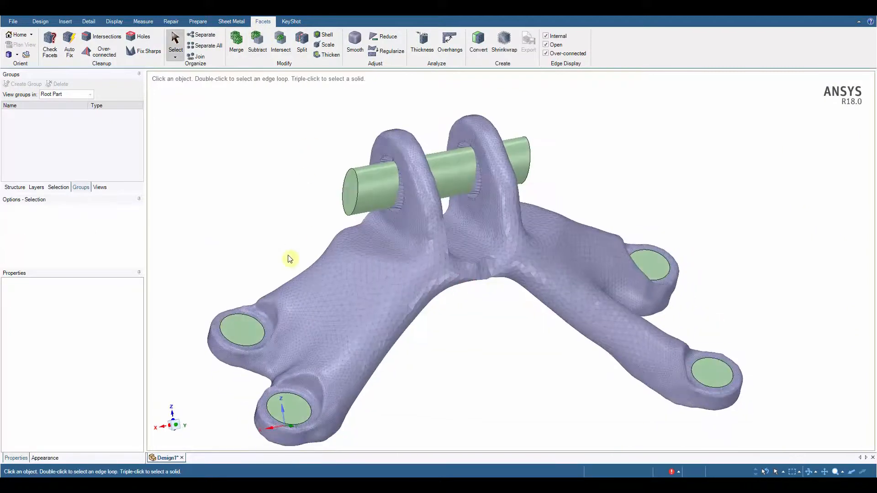
# Shrinkwrap the bracket with a 1 mm secondary size, fitting tightly around the bolt holes
pyautogui.click(503, 42)
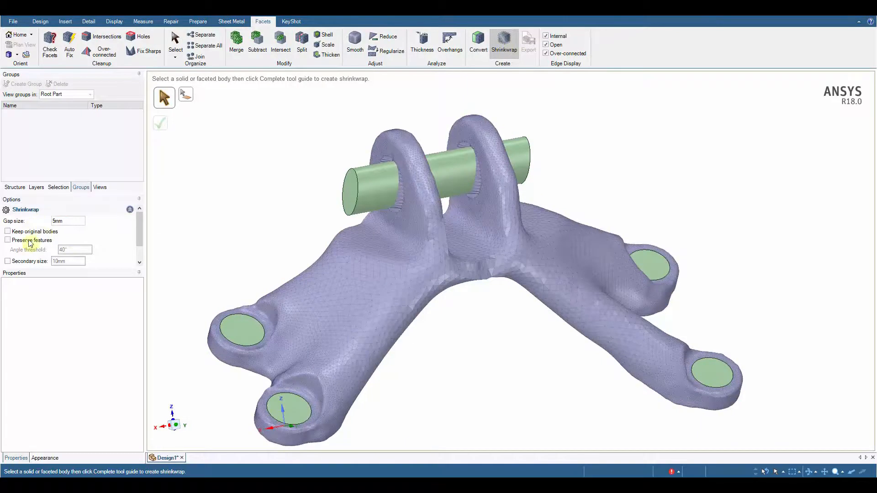
pyautogui.click(7, 261)
pyautogui.write('1')
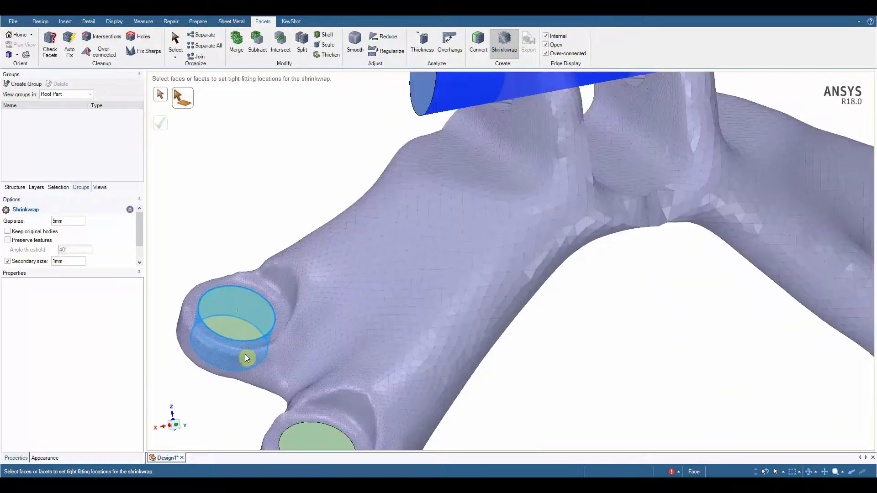
pyautogui.moveTo(246, 359); pyautogui.dragTo(588, 399)
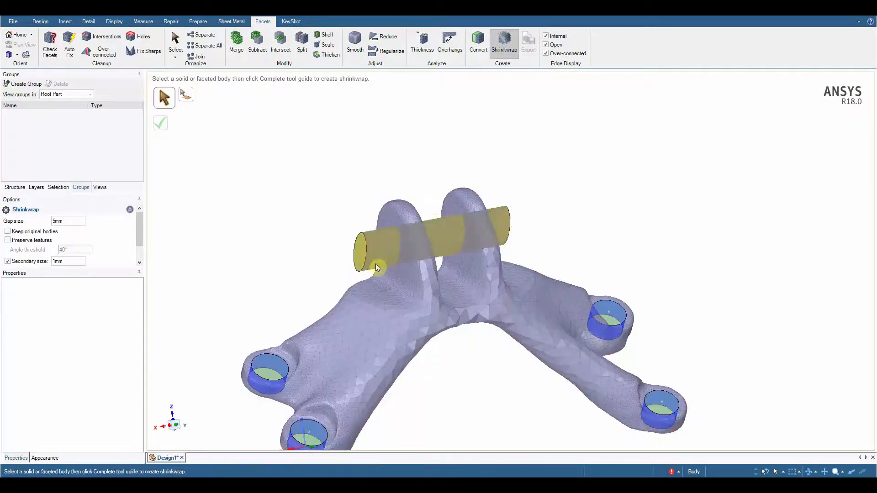
pyautogui.click(160, 122)
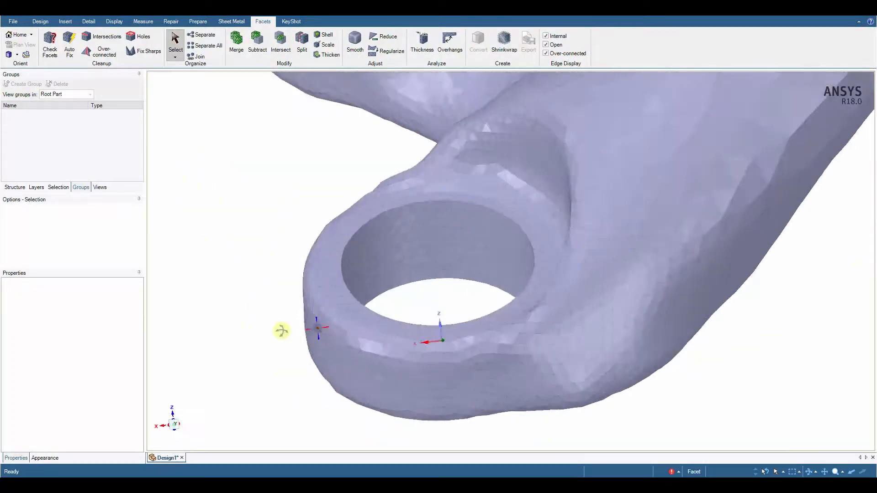
pyautogui.click(354, 39)
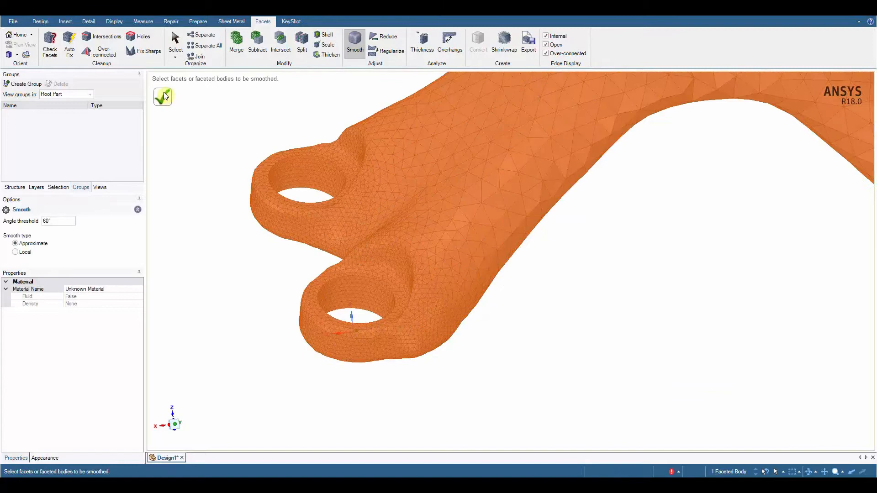